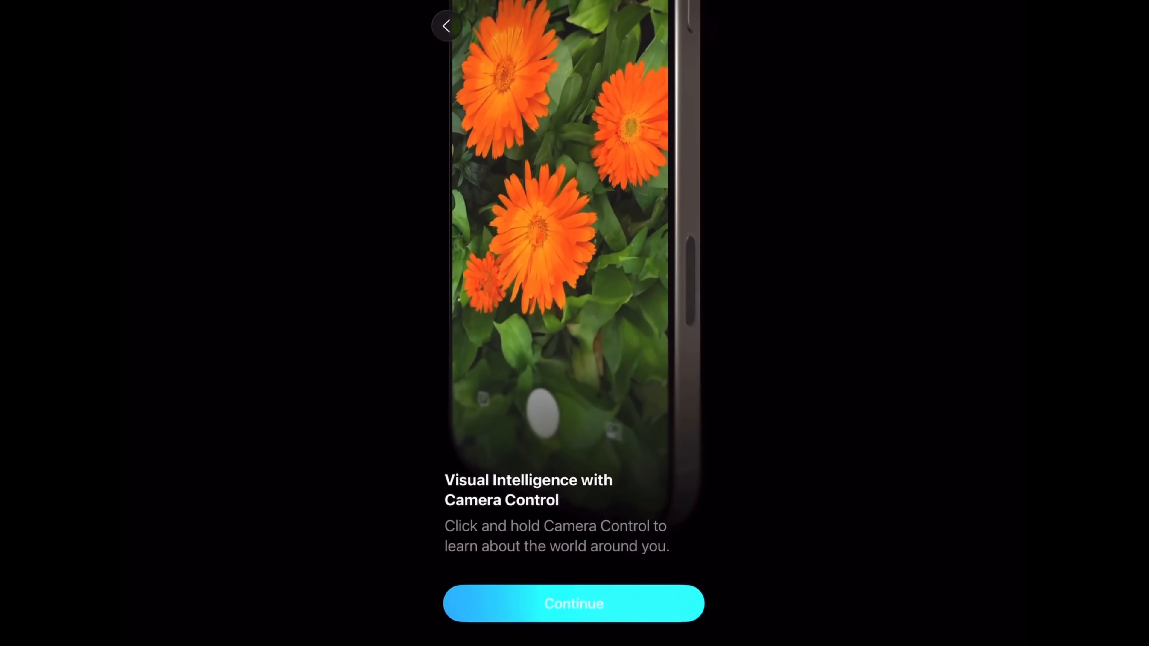
Step: Continue past the Visual Intelligence, Liquid Glass controls and morphing menu controls introduction pages
left_click(574, 603)
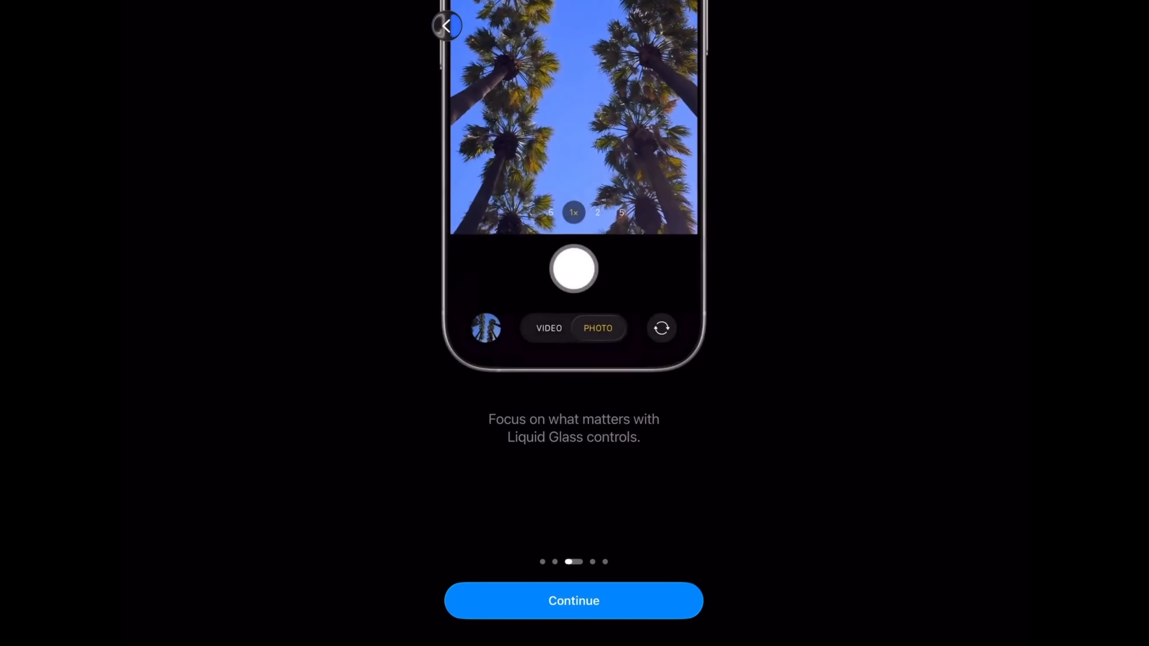
left_click(549, 327)
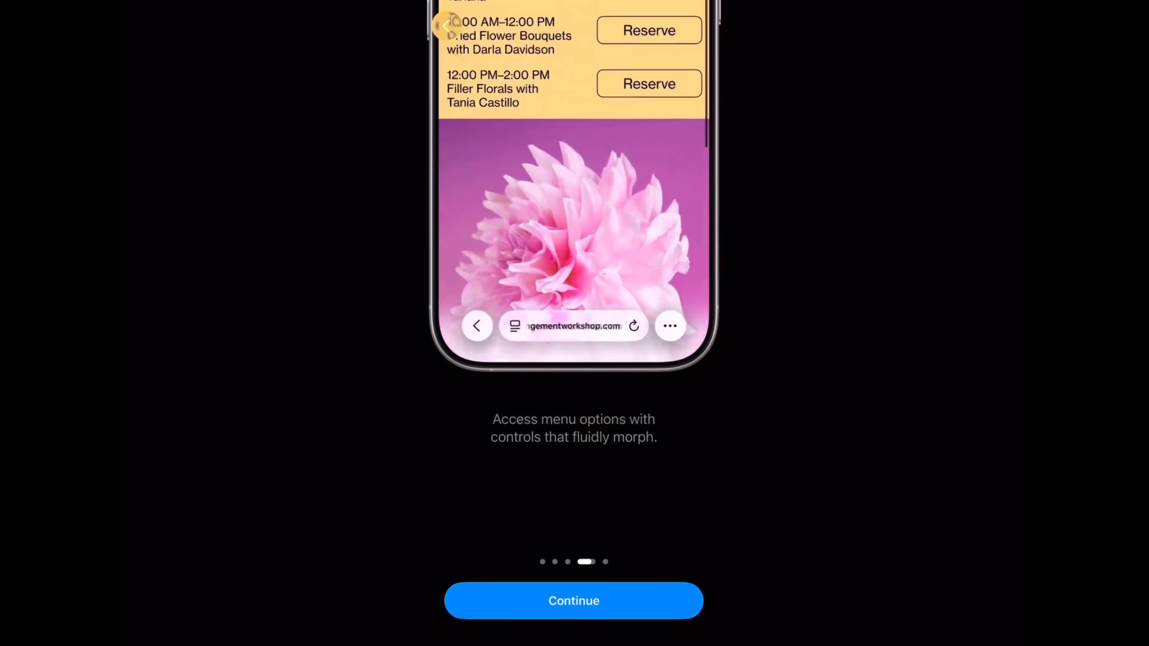
left_click(668, 326)
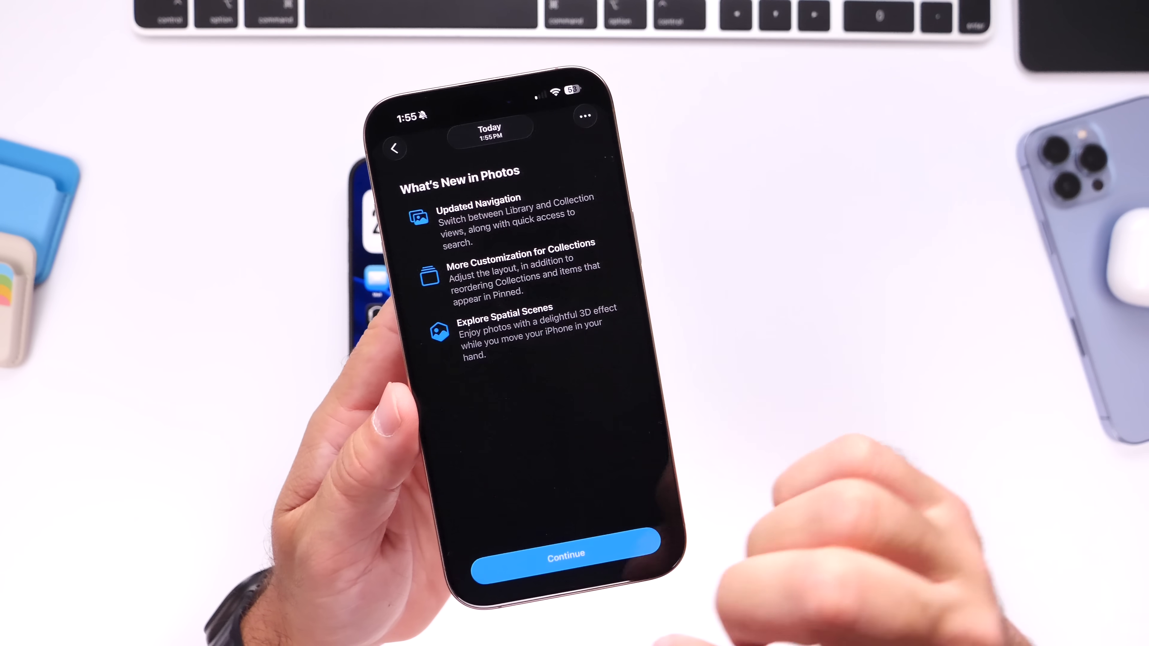
Step: Dismiss the What's New in Photos splash, reopen Photos and dismiss its splash again
left_click(565, 555)
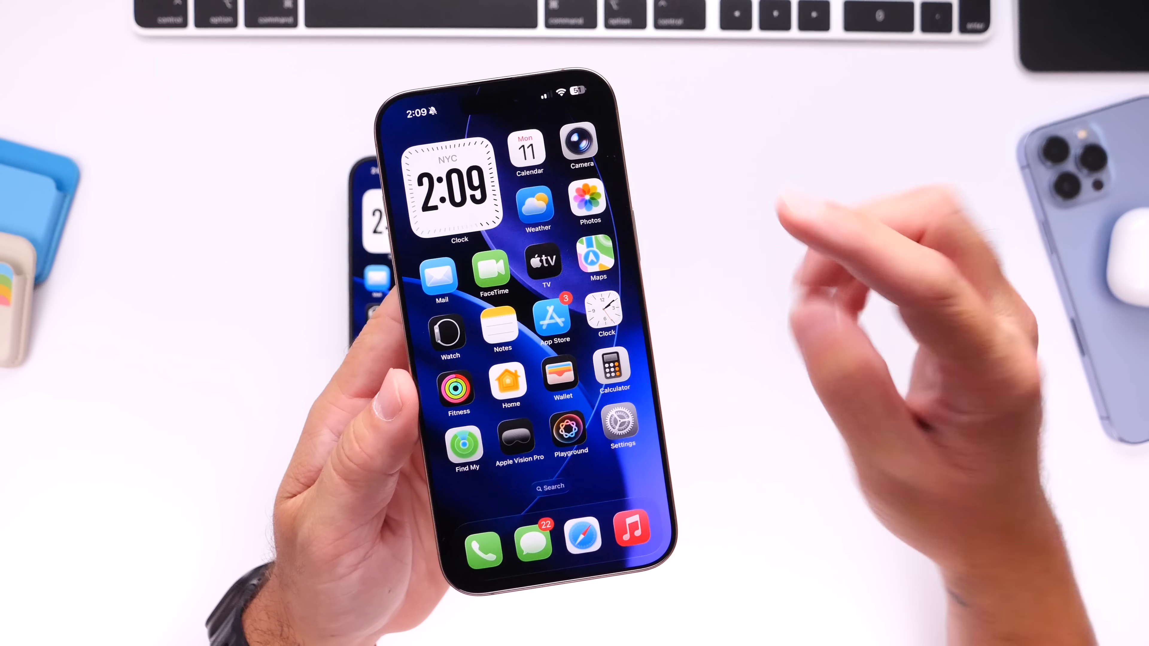
left_click(588, 202)
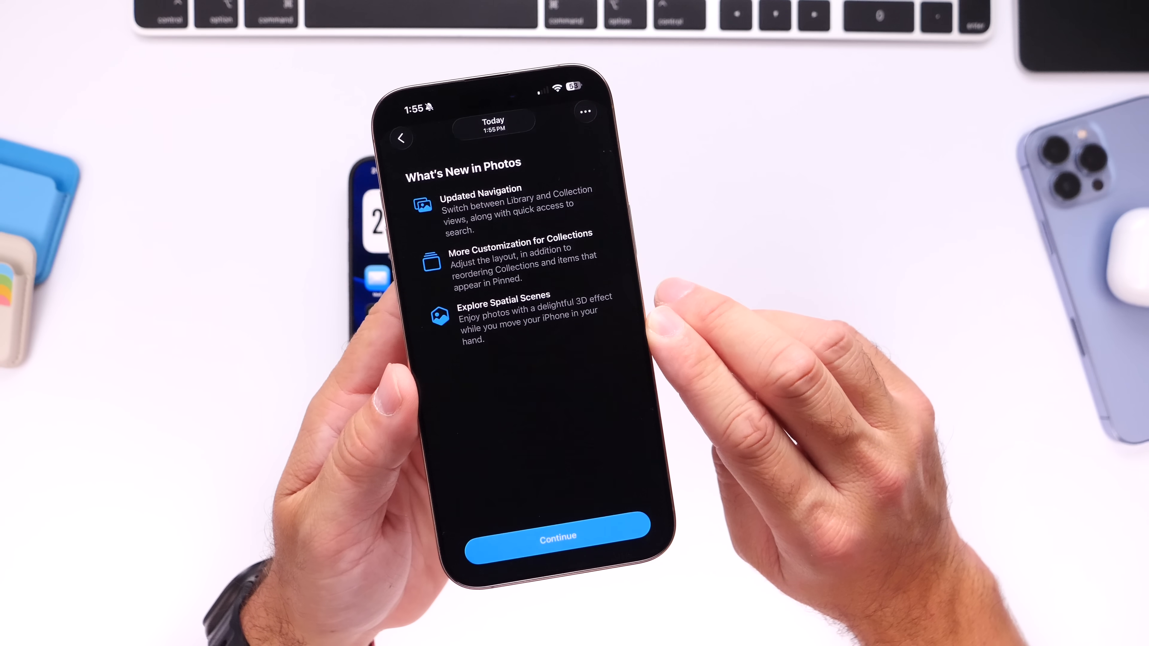
left_click(558, 536)
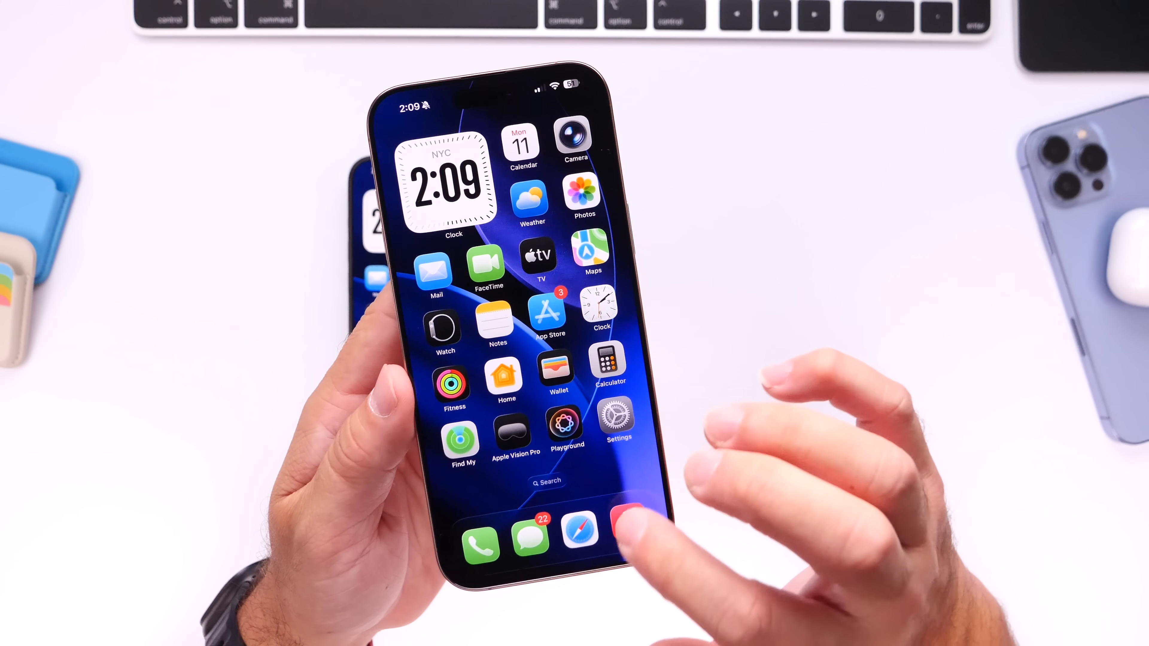
Step: Return to the Home Screen beside the second phone showing the Camera app
left_click(617, 423)
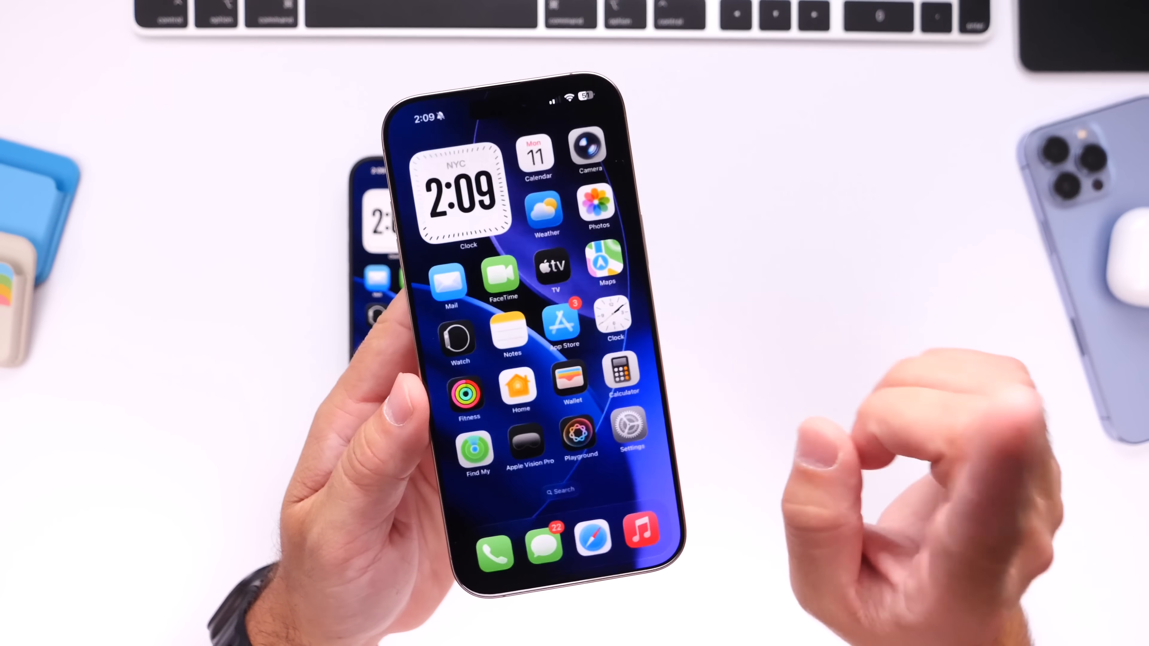
left_click(626, 440)
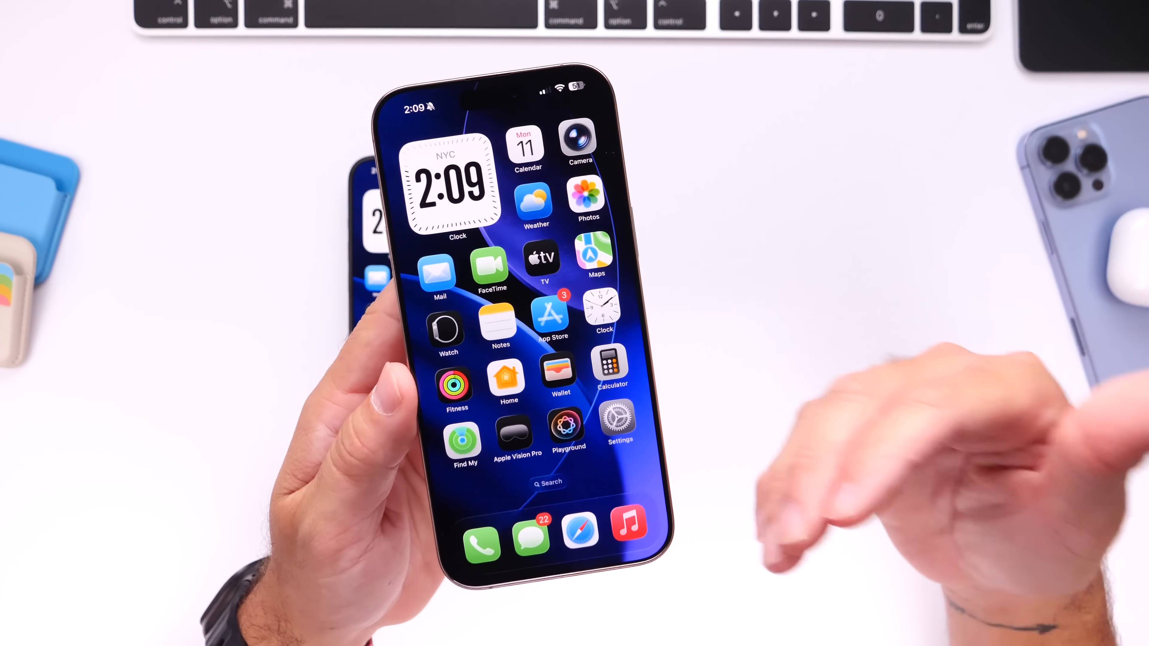
left_click_drag(586, 88, 572, 294)
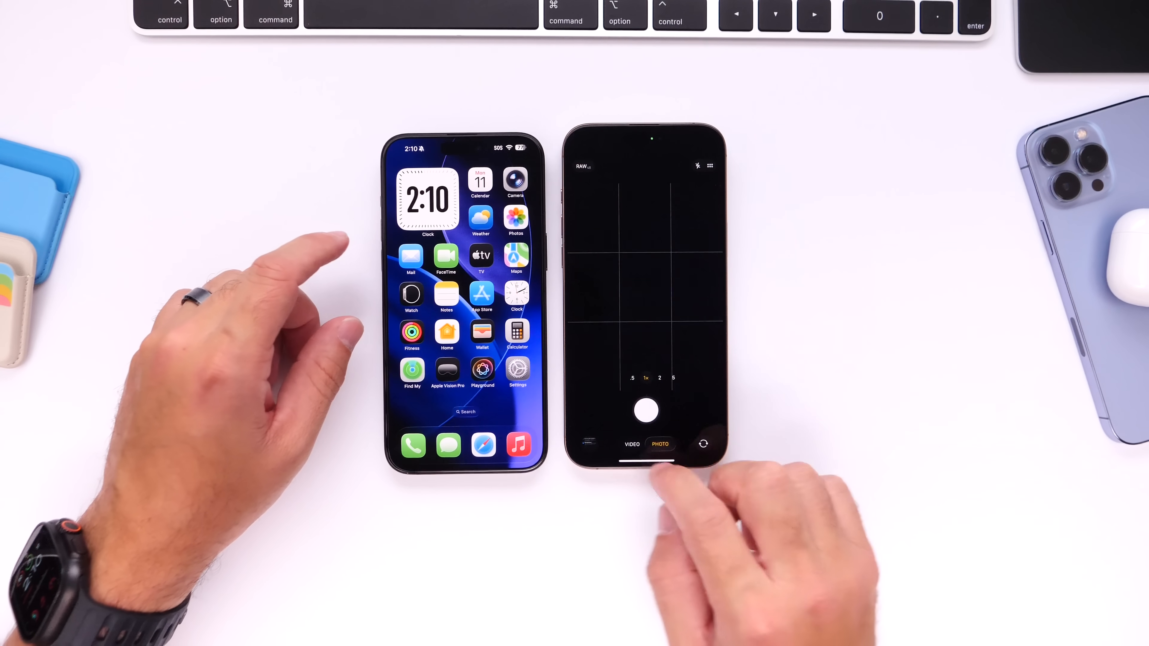
Step: Show the Camera settings page on both phones and scroll through them for comparison
left_click(621, 444)
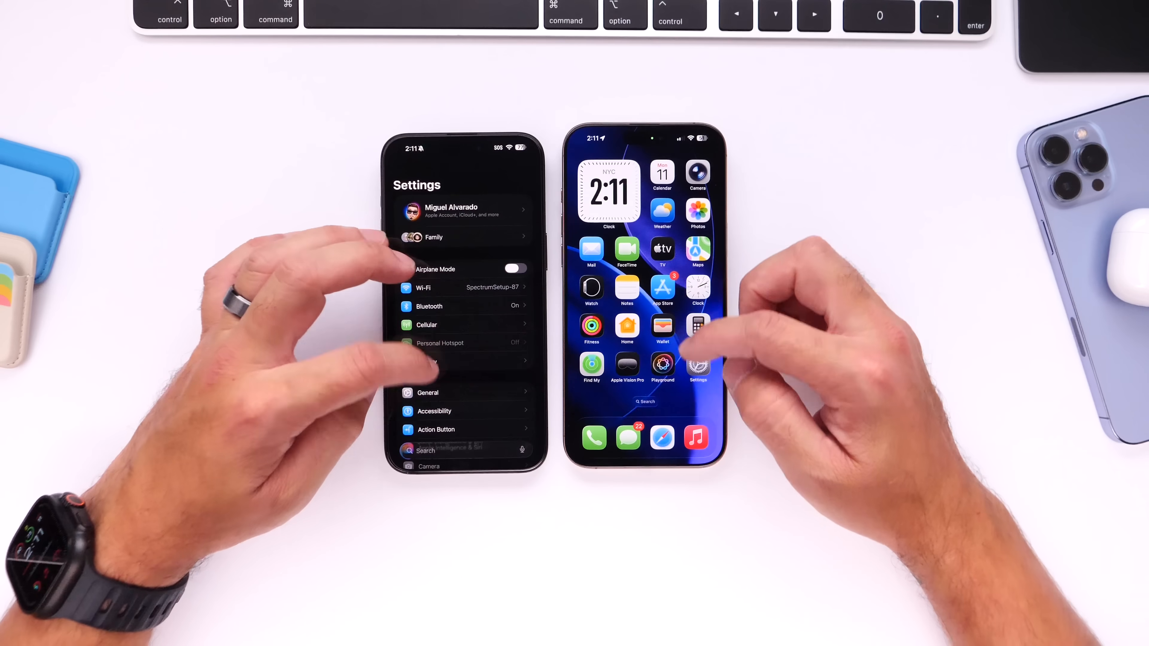
left_click(697, 365)
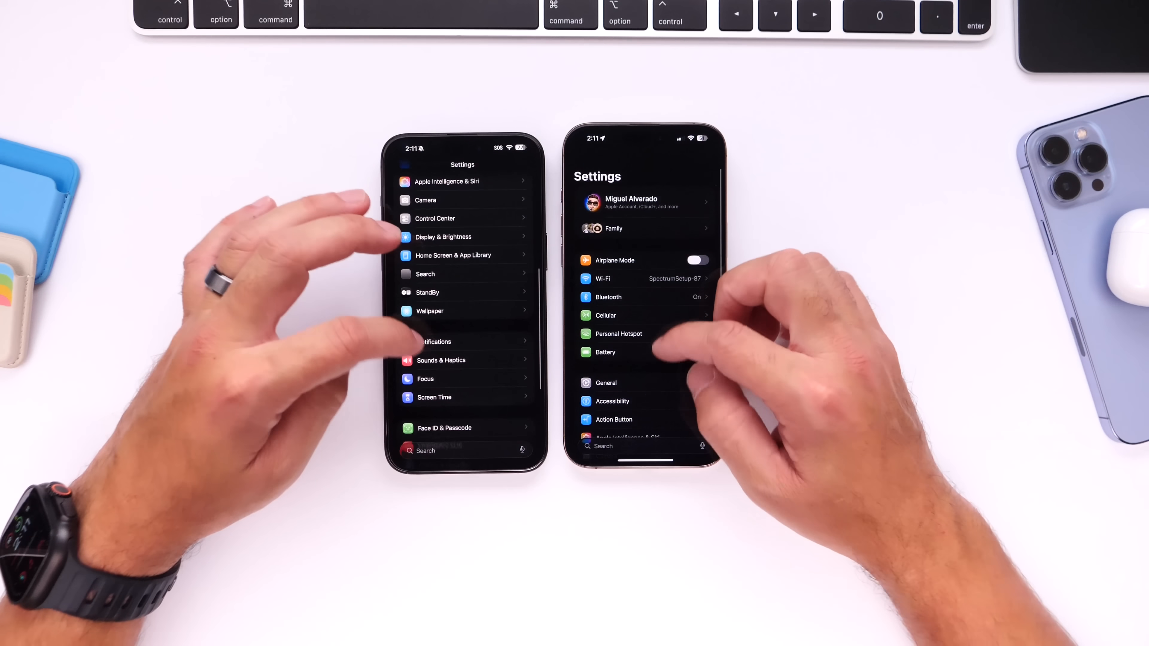
scroll("down", 3)
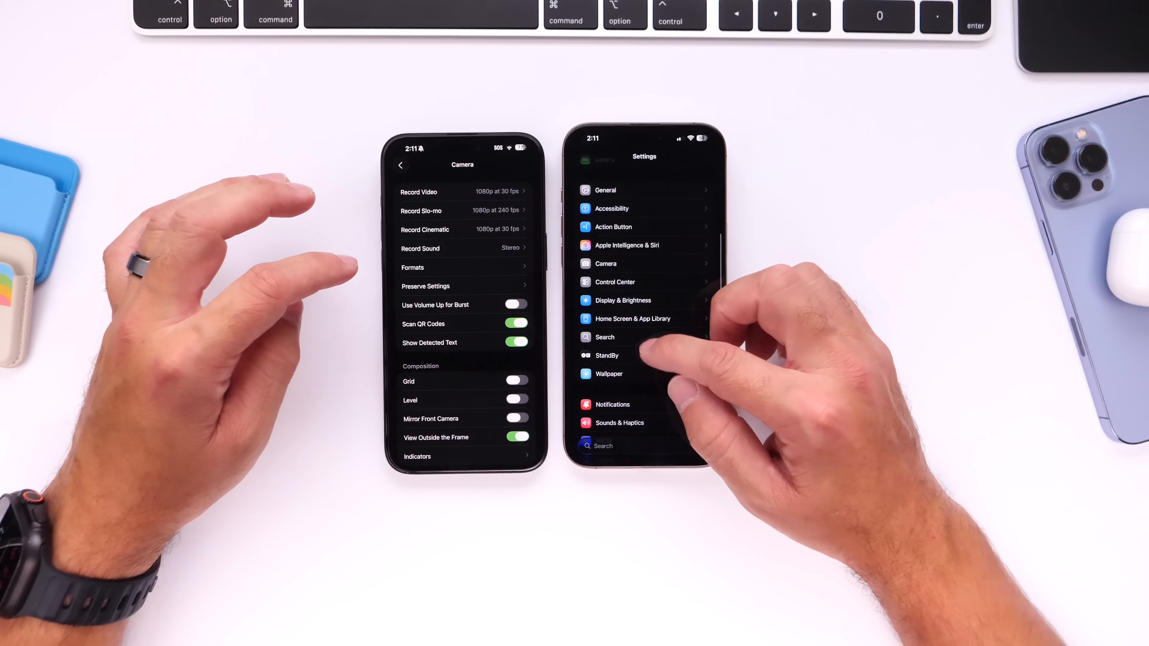
scroll("down", 3)
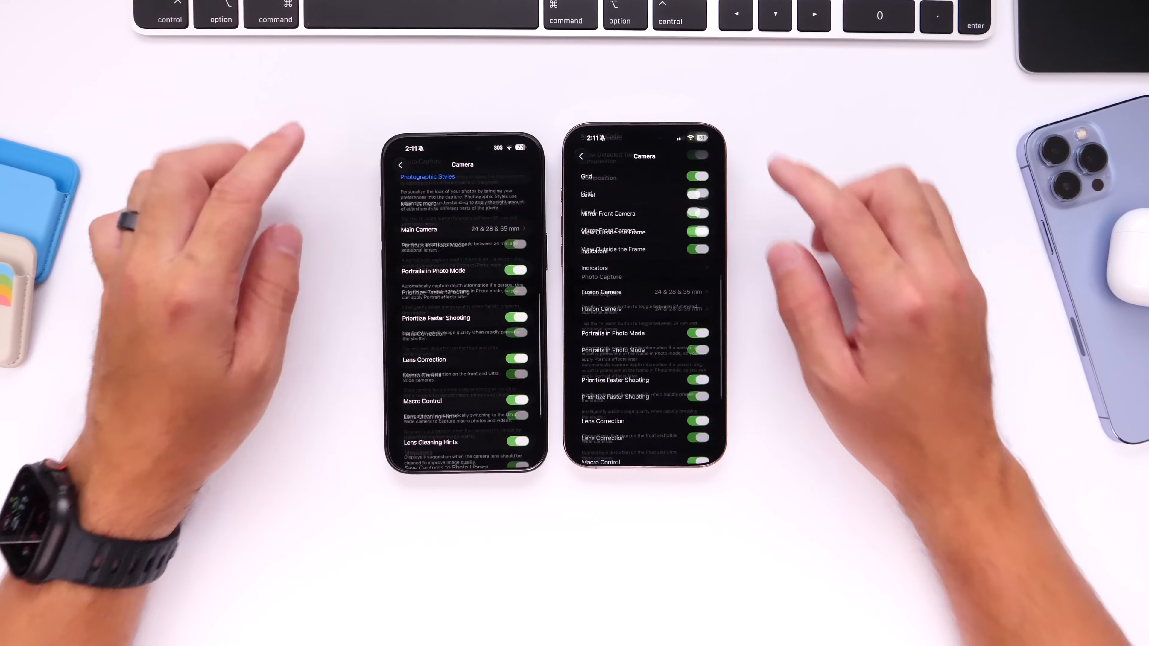
scroll("down", 3)
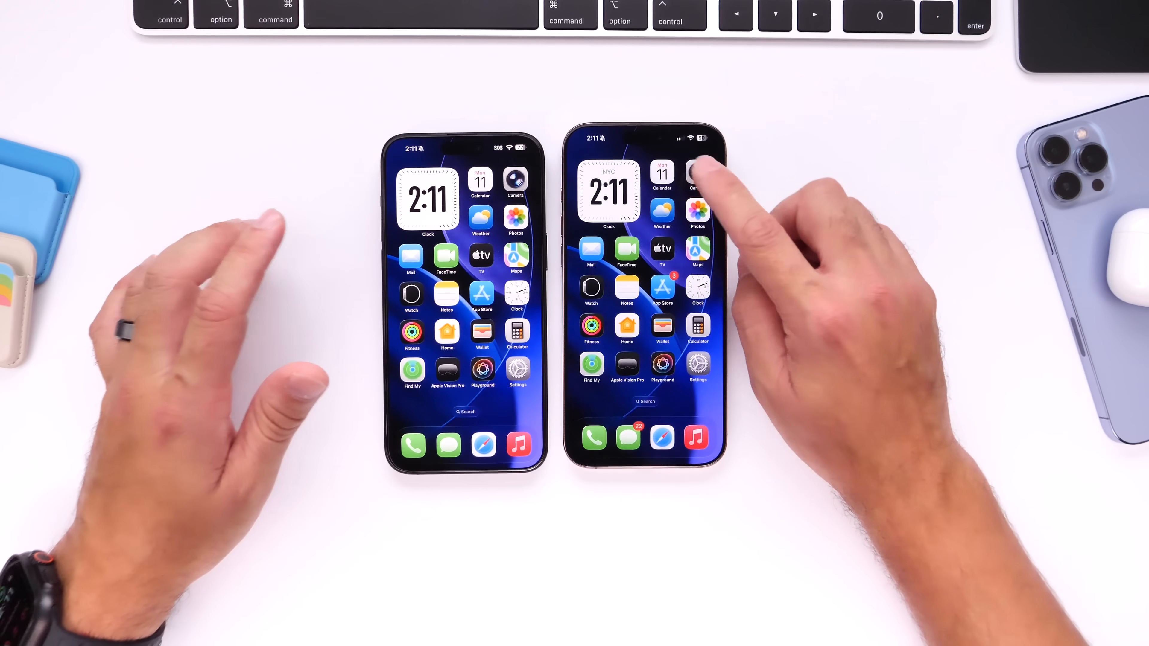
Step: Launch Camera on the second phone, dismiss the New Camera Design intro and switch capture mode toward Panorama
left_click(696, 172)
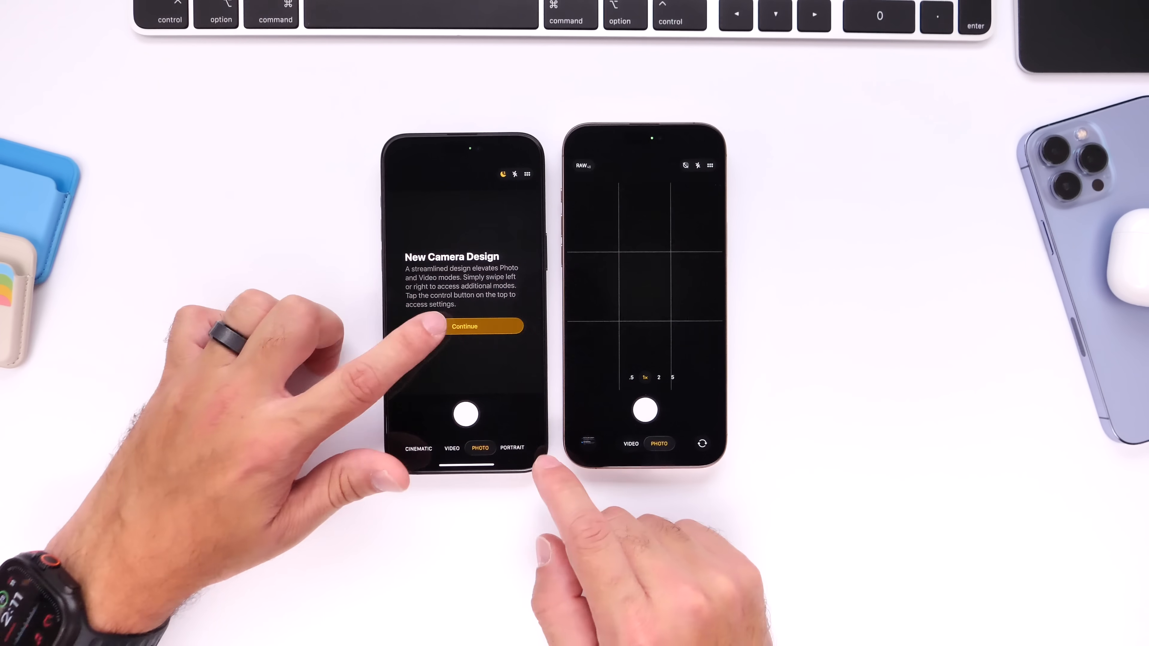
left_click(464, 326)
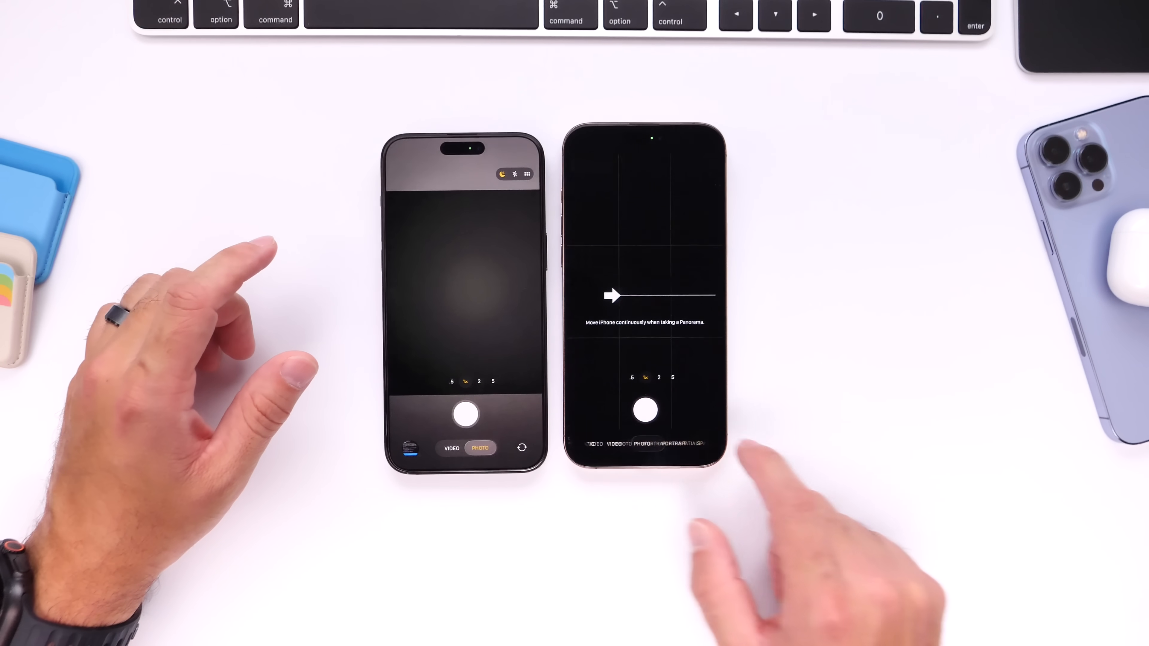
left_click(629, 443)
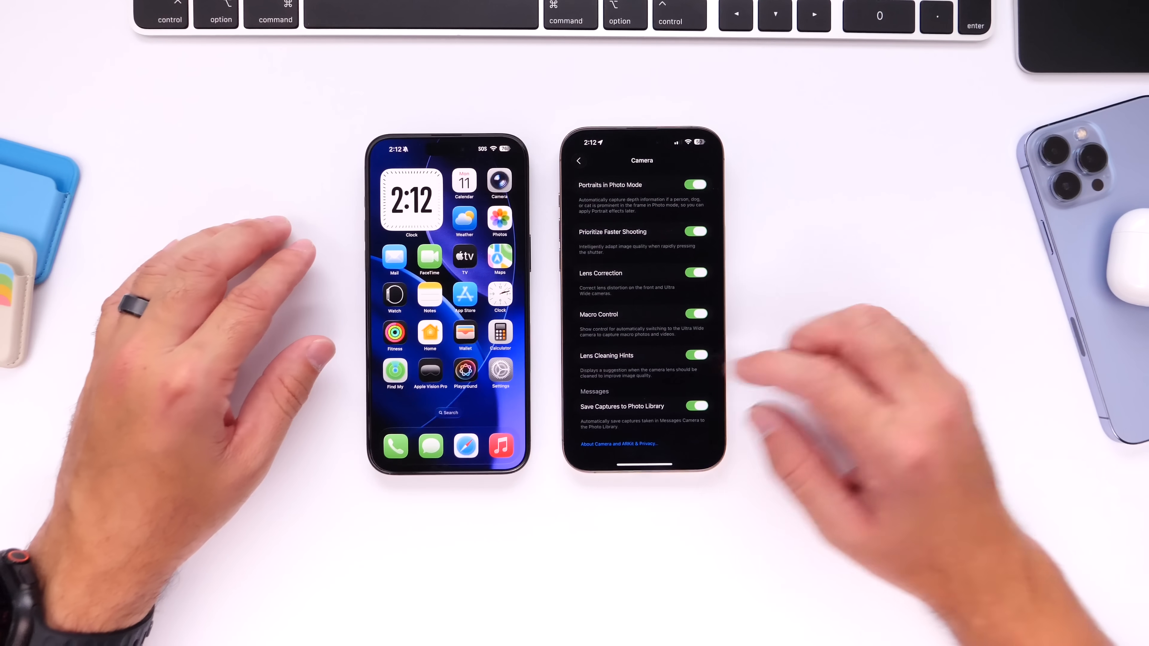
Step: Leave Camera settings and expand the Reflection ringtone into its variants in Ringtone settings
left_click(579, 161)
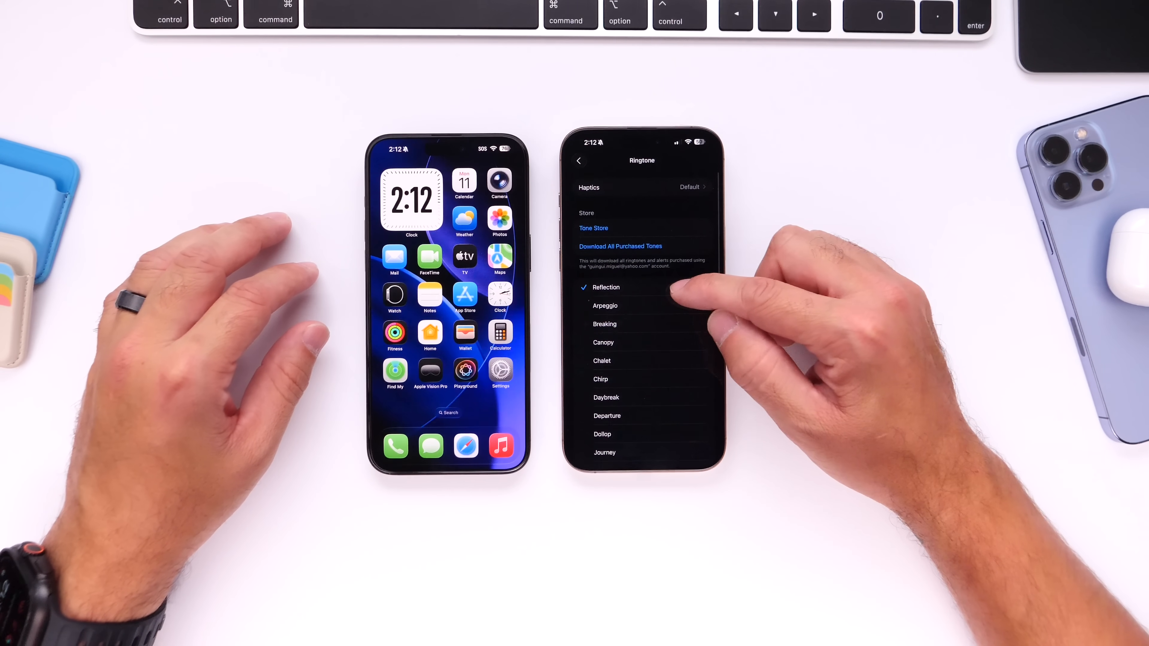
left_click(605, 287)
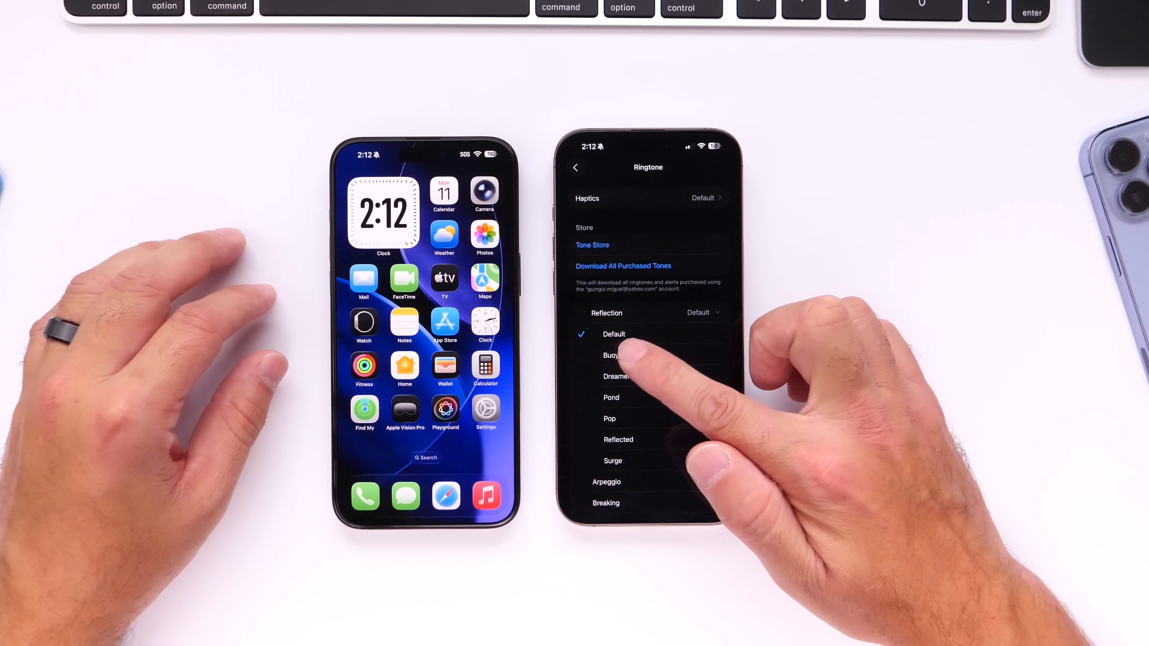
Step: Preview the Buoyant, Dreamer, Pond, Pop, Reflected and Surge variants, then keep Reflected as the ringtone
left_click(615, 355)
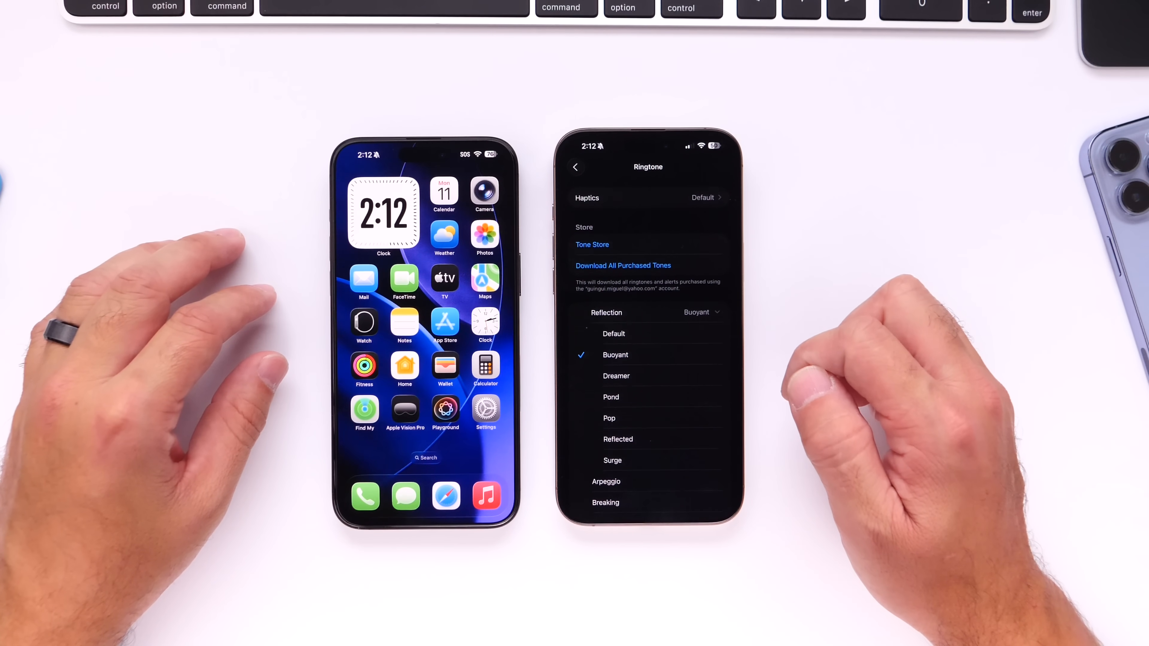
left_click(616, 376)
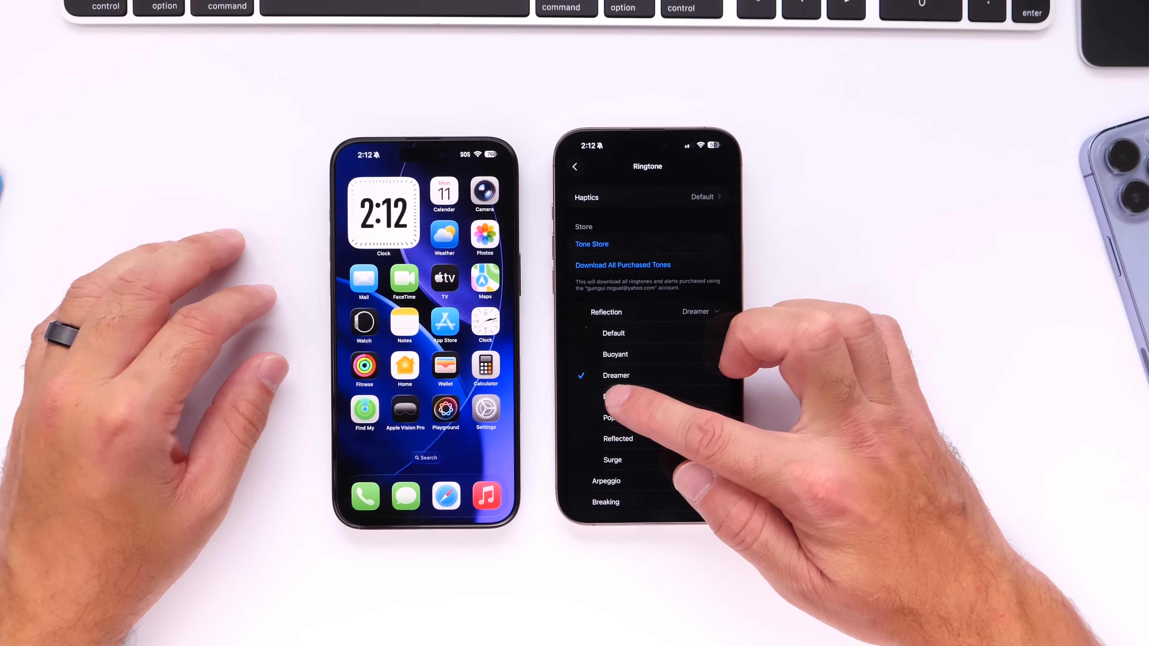
left_click(611, 396)
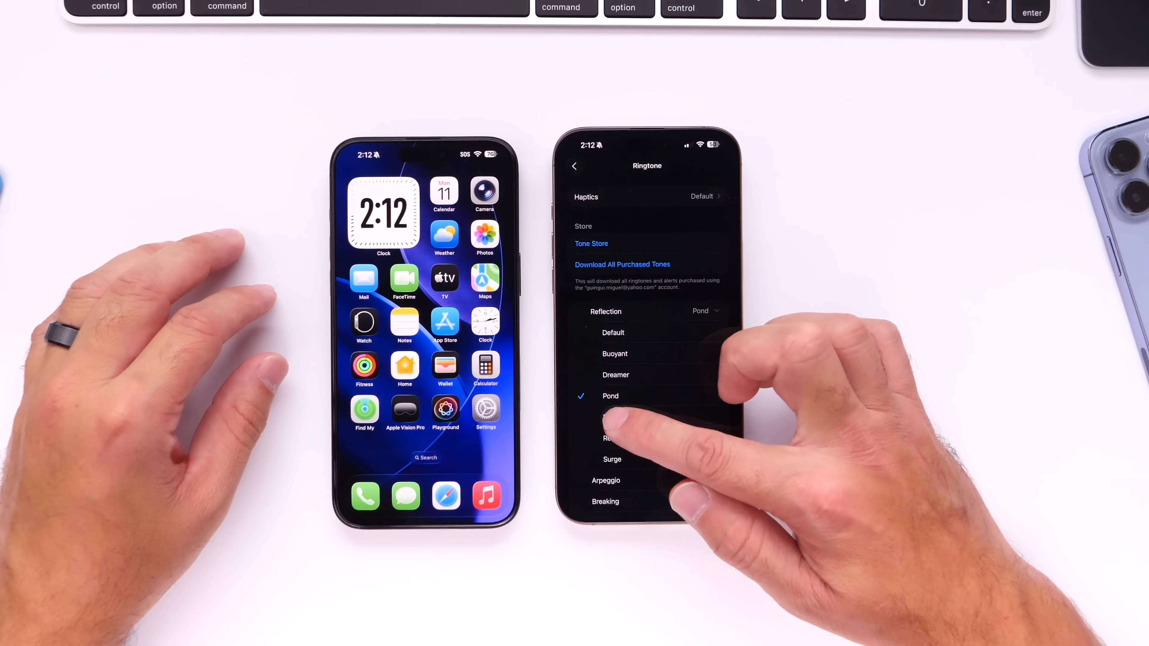
left_click(608, 417)
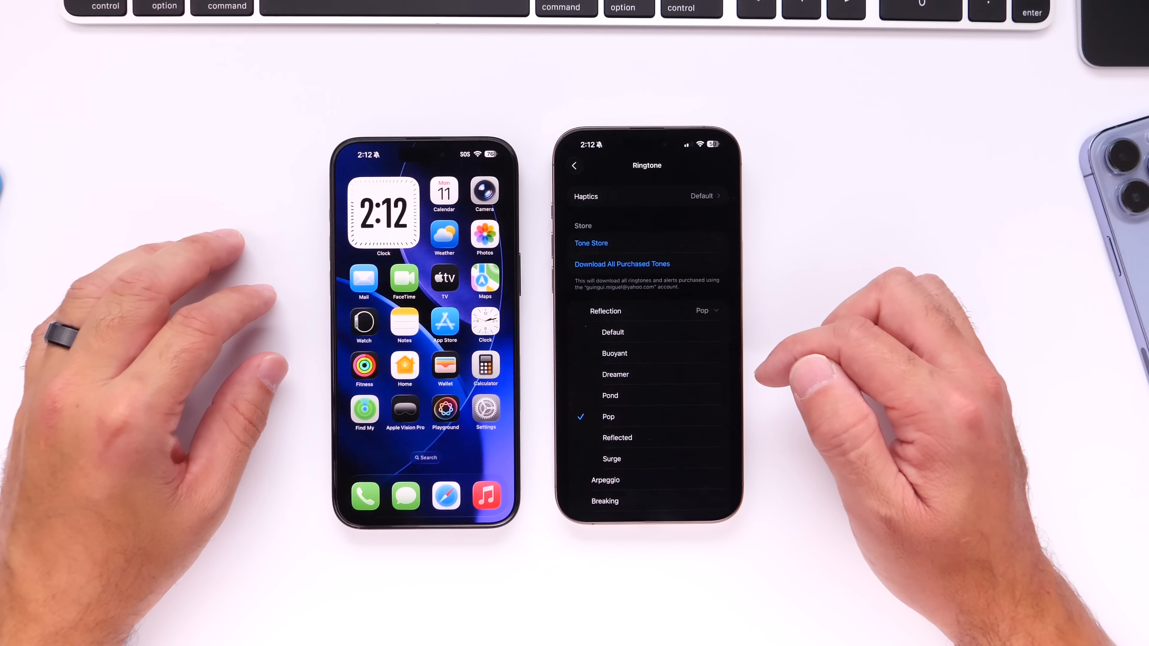
left_click(617, 438)
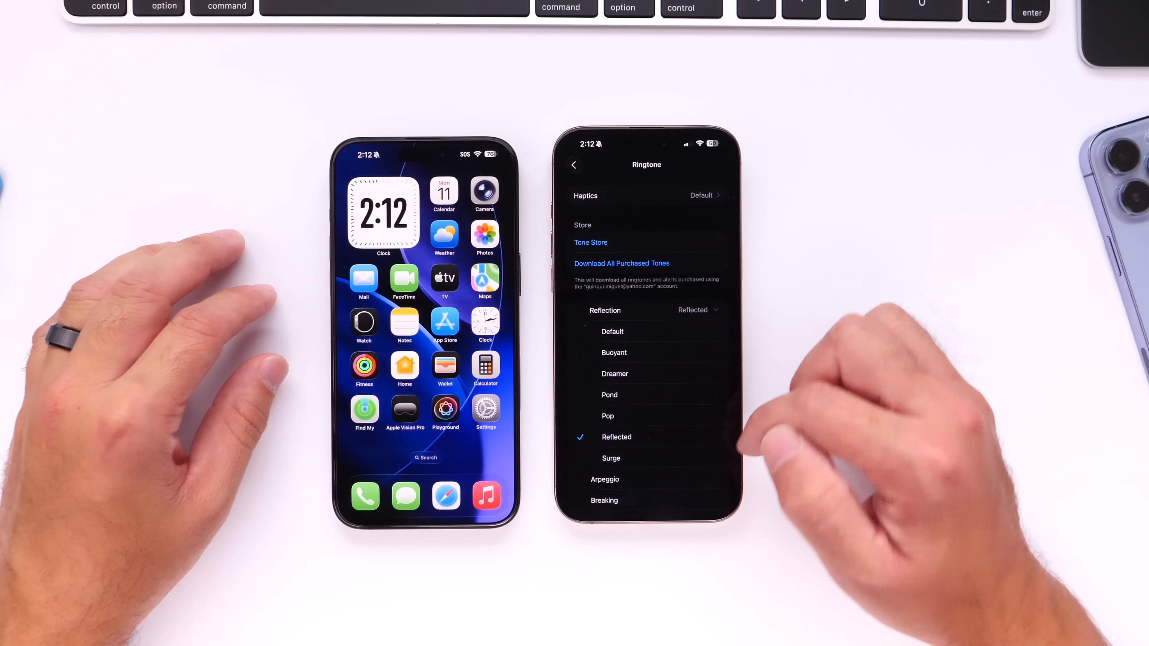
left_click(611, 458)
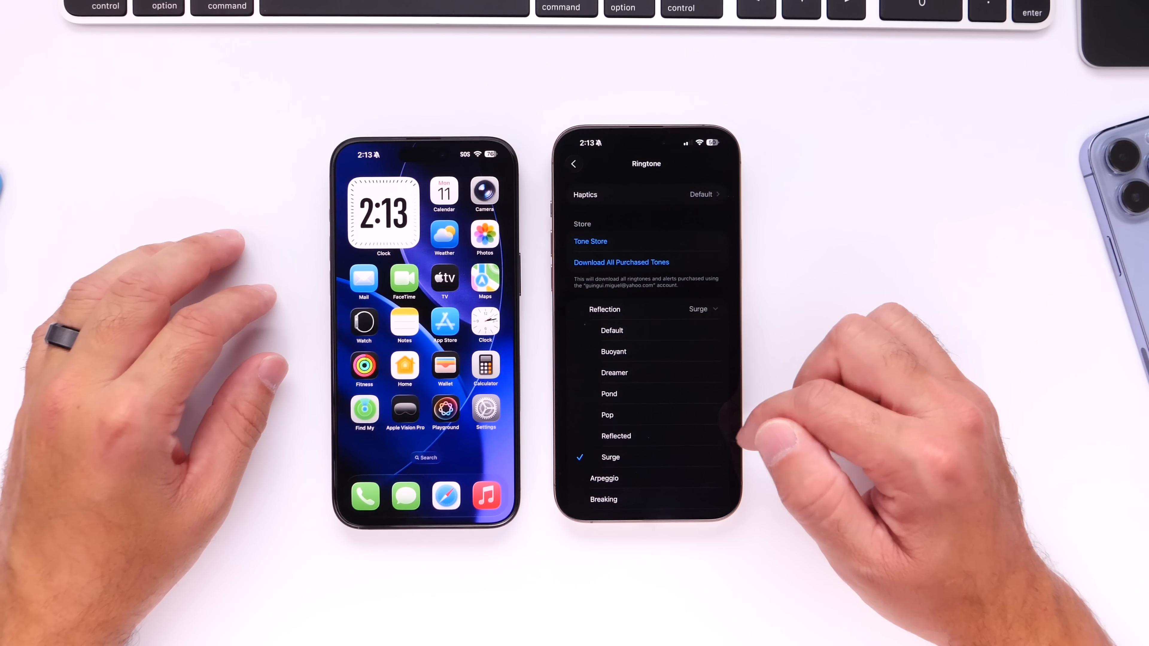
left_click(616, 437)
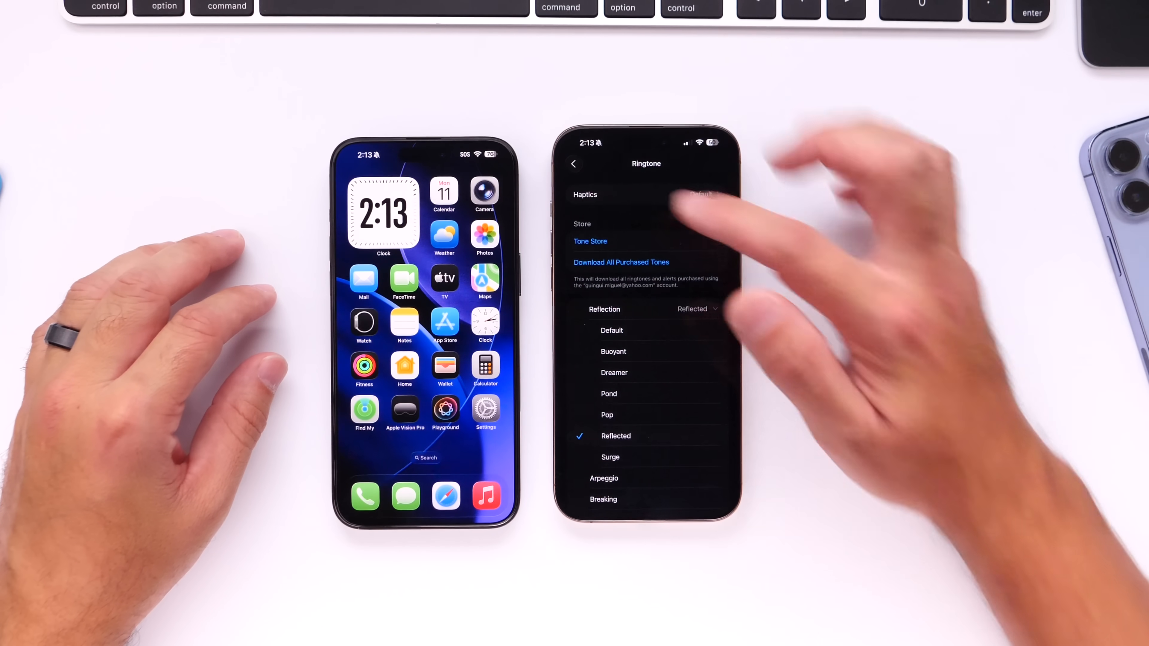